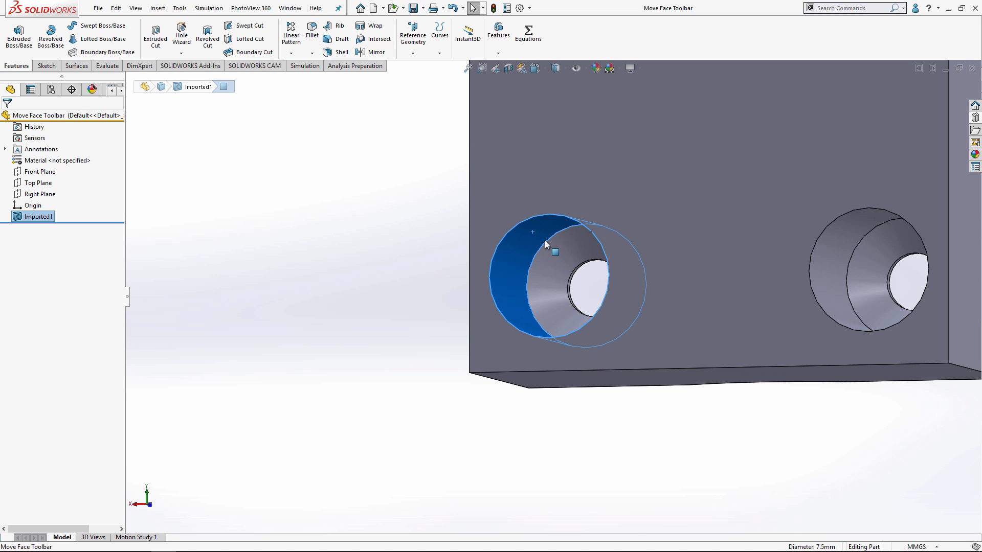
Offset the pin hole counterbore face outward by 0.125 mm with Flip direction checked
right_click(555, 252)
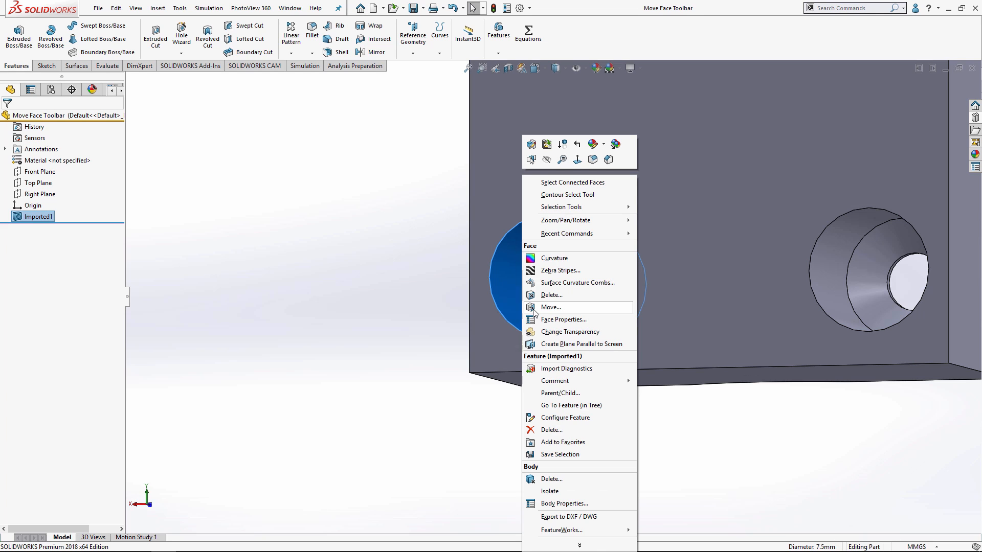
click(550, 307)
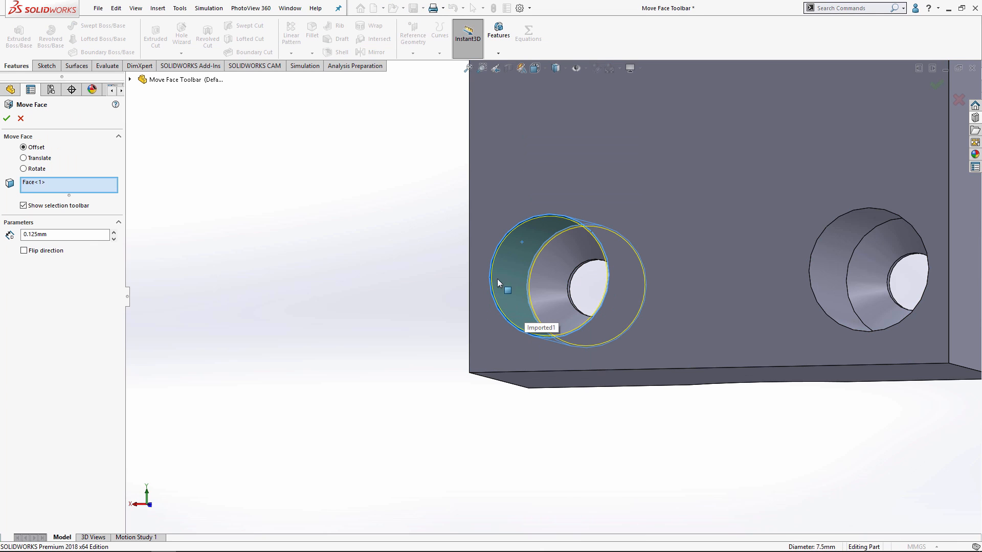
click(24, 251)
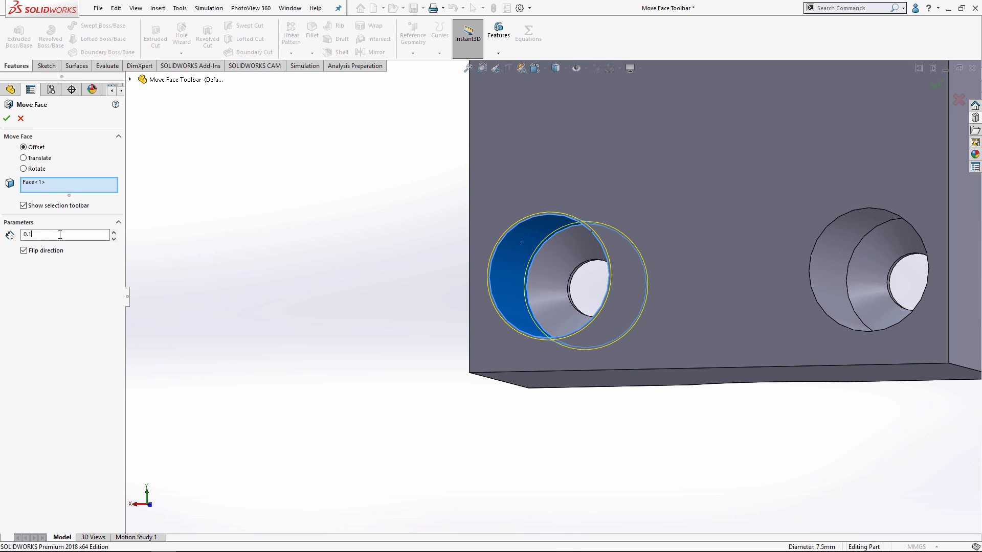
text(0.125mm)
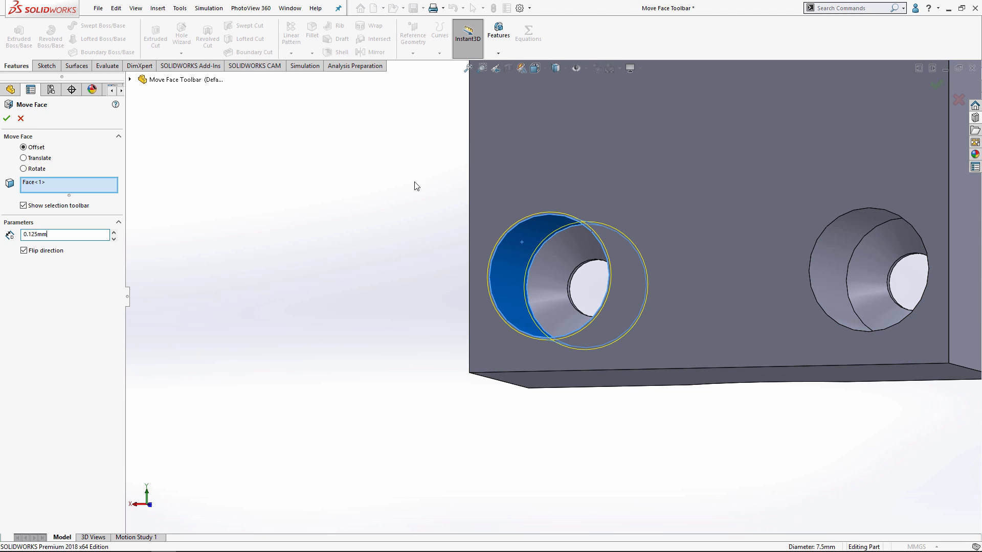
mouse_move(265, 246)
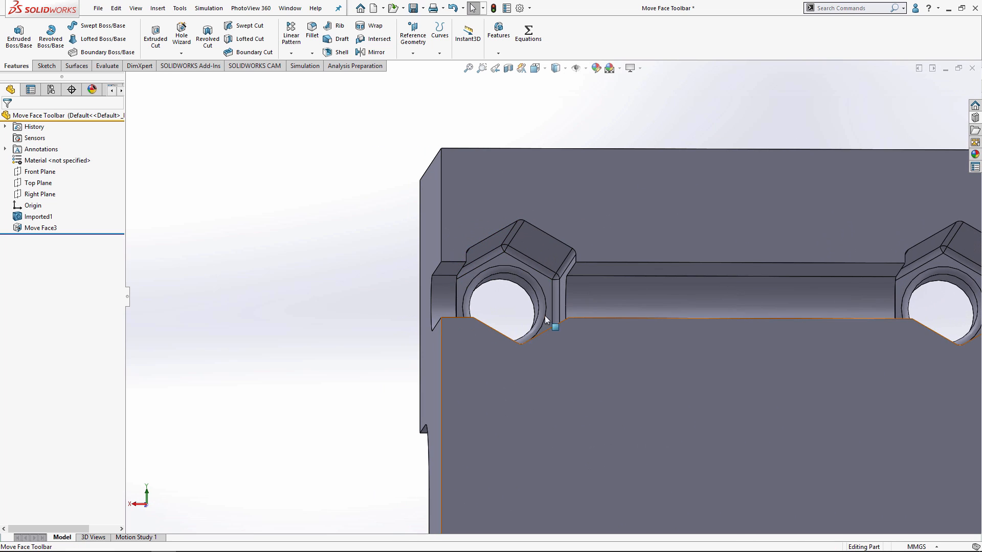
mouse_move(562, 332)
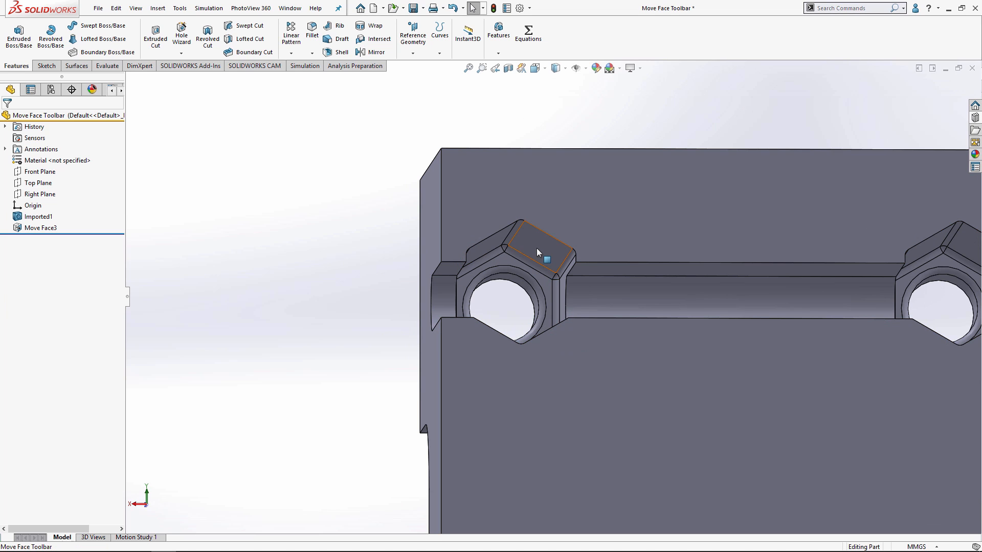
Apply a flipped 0.125 mm Move Face offset to the first hex-nut slot walls
right_click(541, 251)
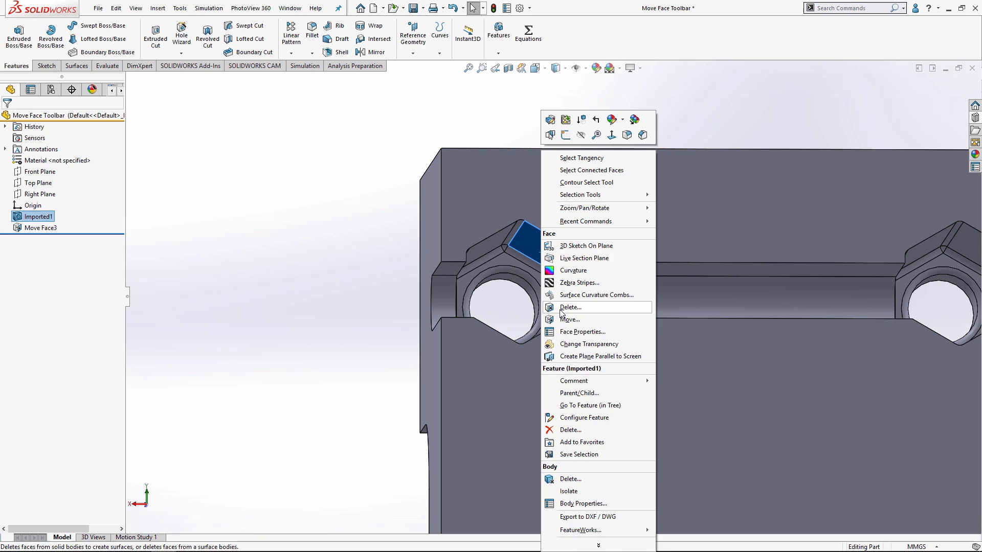
click(569, 319)
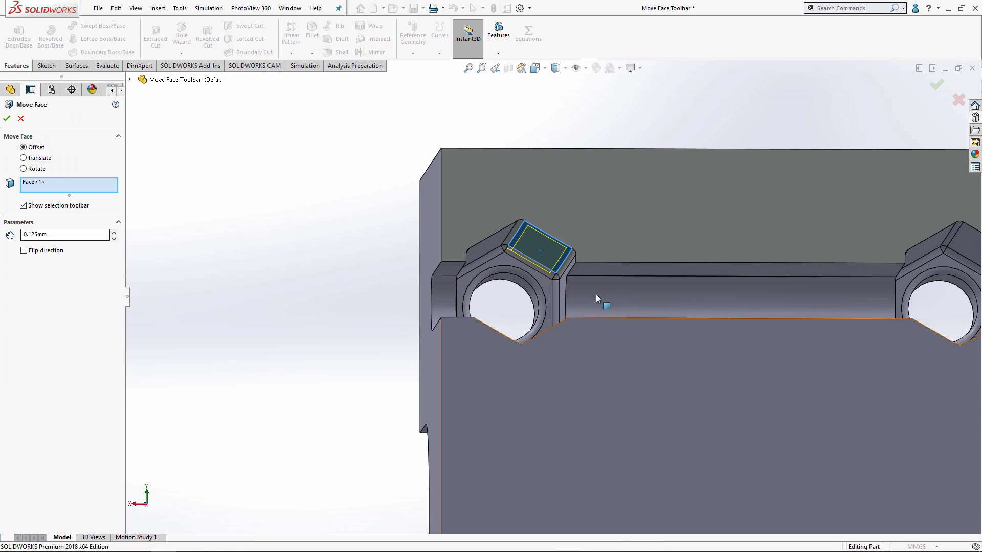
click(25, 251)
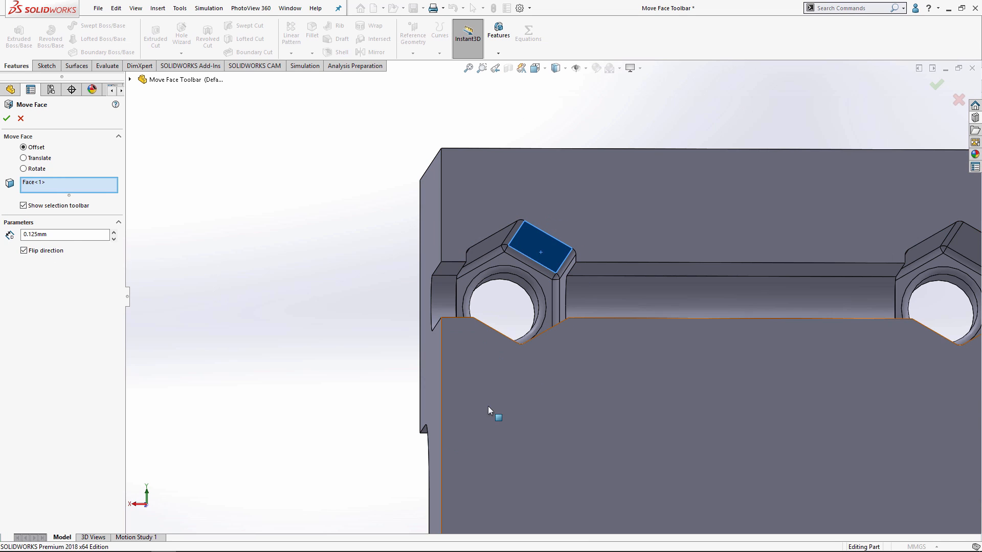
mouse_move(554, 286)
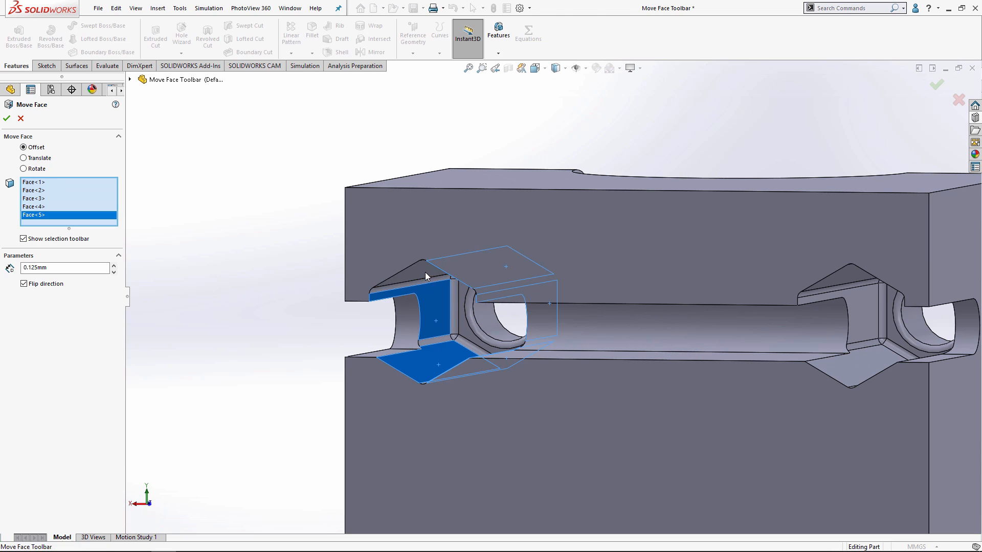
click(426, 276)
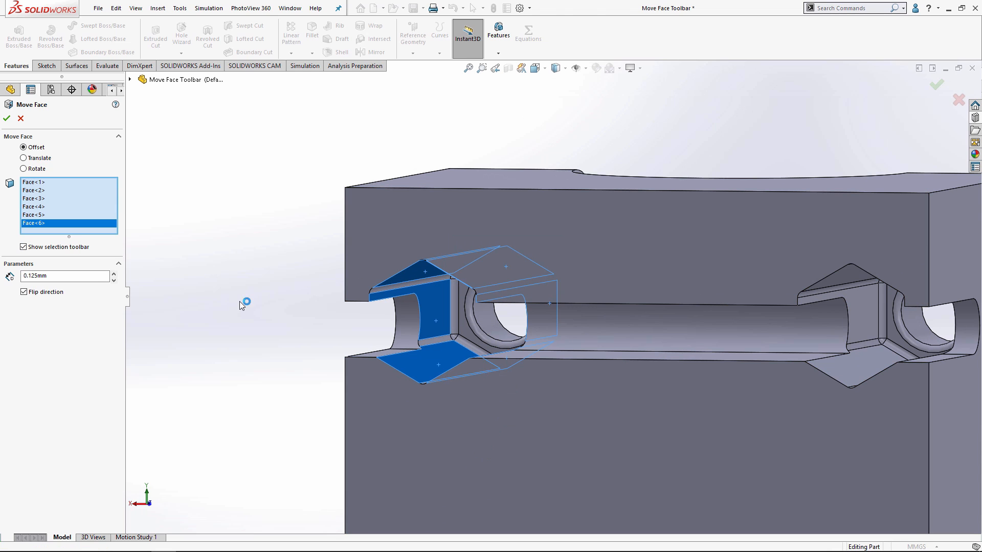
click(7, 118)
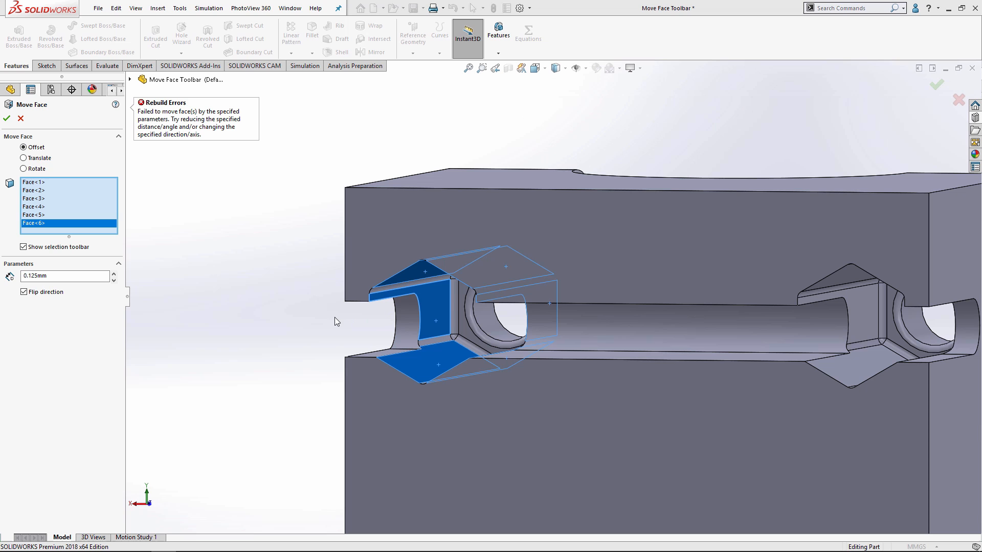
mouse_move(364, 317)
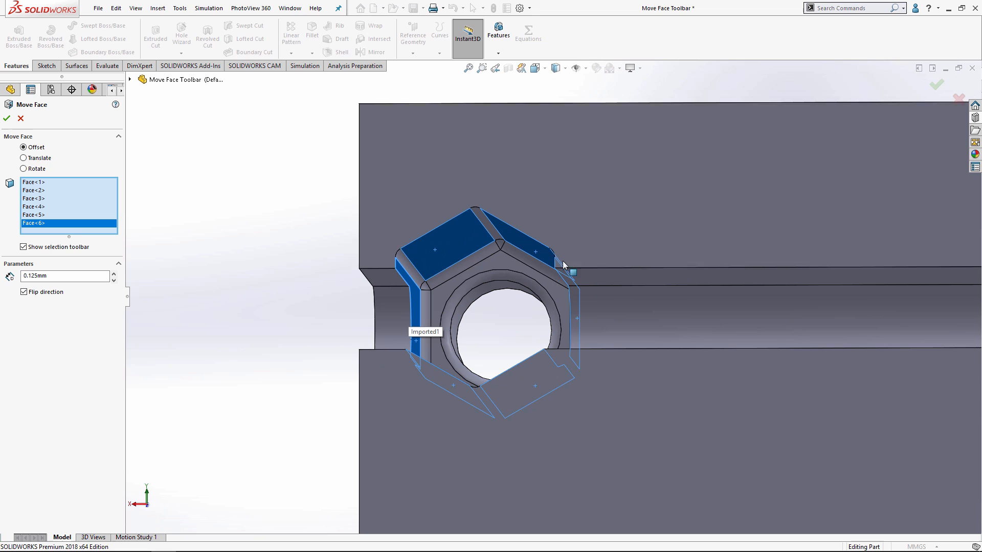
mouse_move(423, 268)
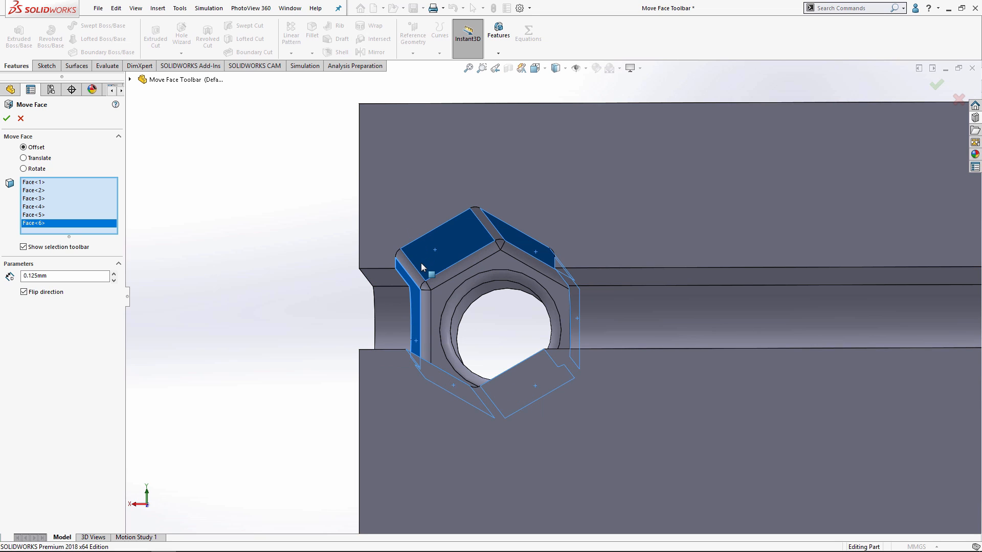
mouse_move(513, 234)
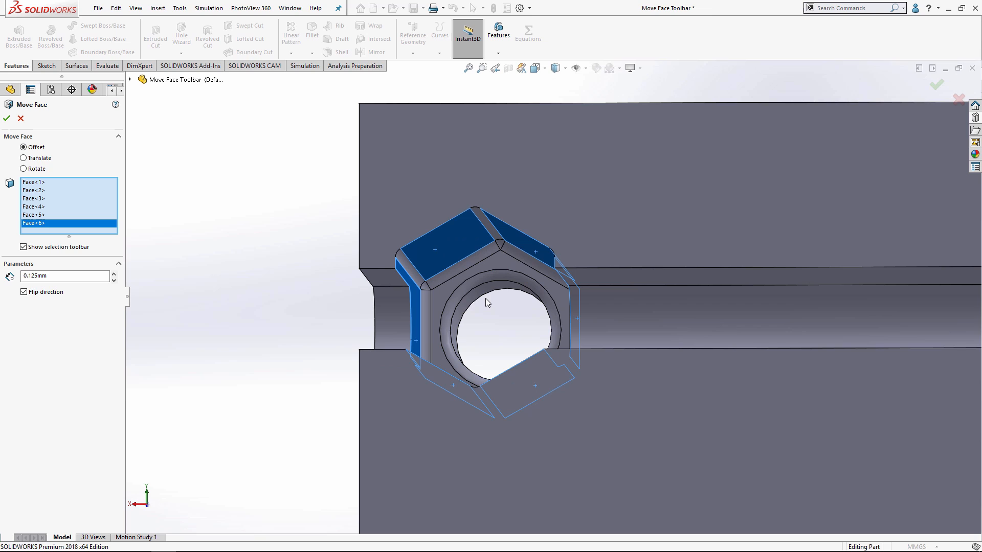
mouse_move(500, 302)
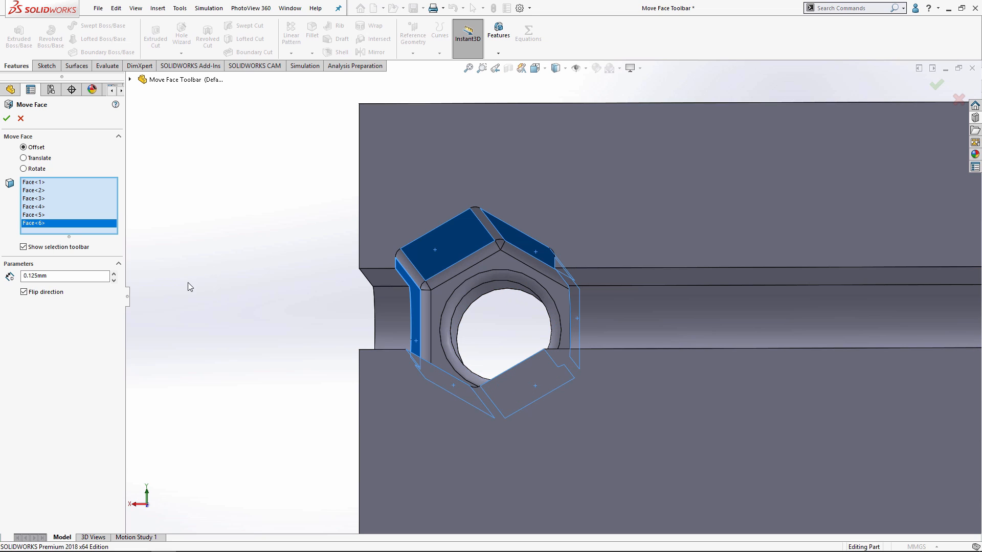
mouse_move(158, 262)
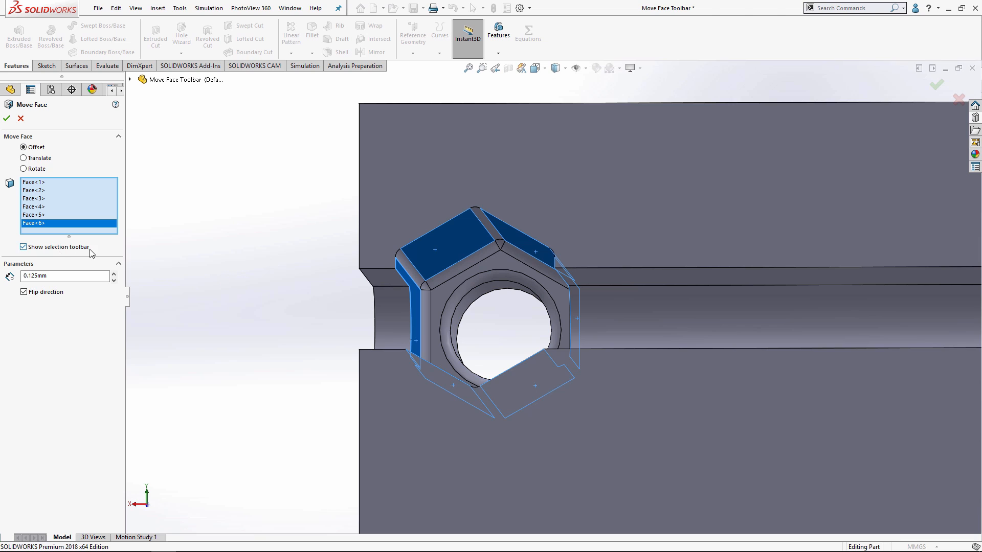
mouse_move(45, 251)
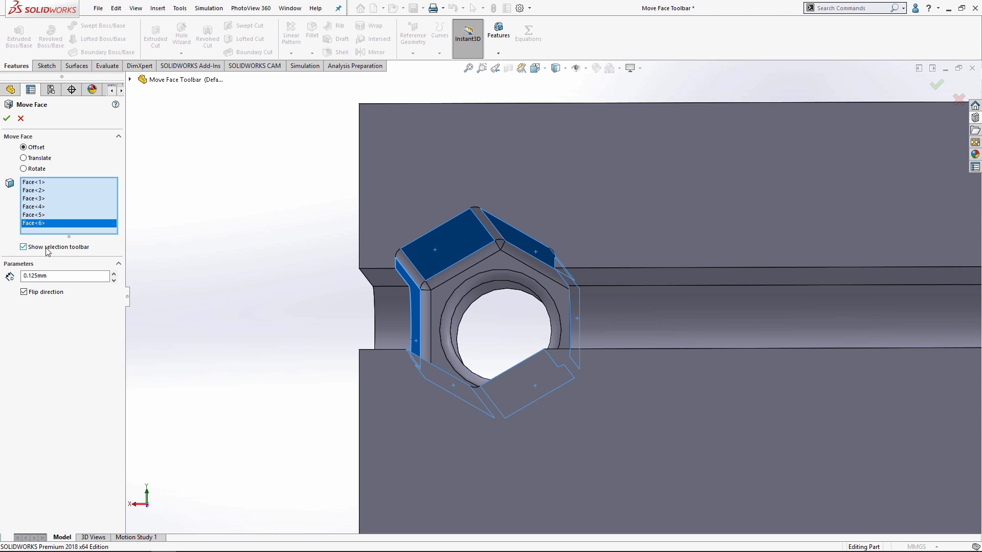
mouse_move(36, 252)
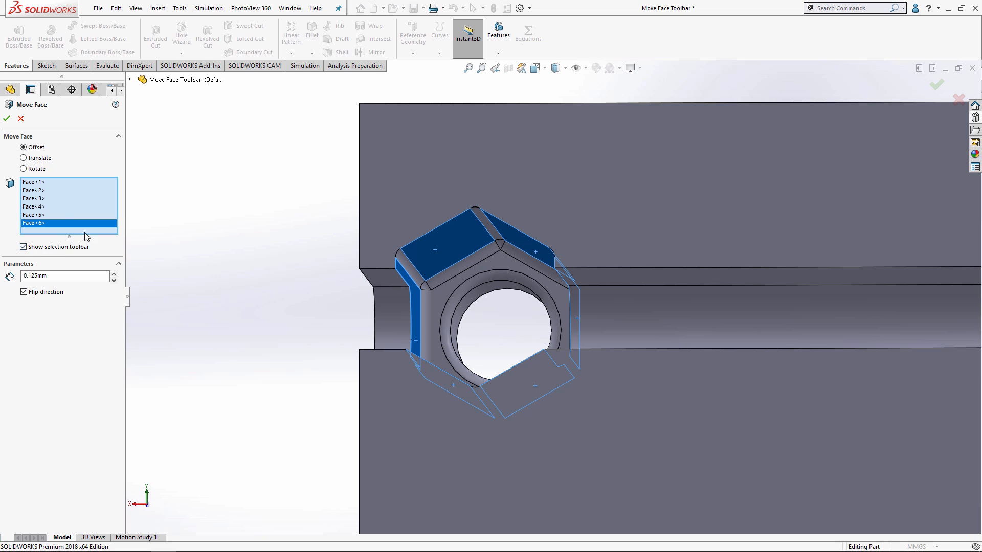
Reselect the hex-nut slot and channel faces using All tangent, then confirm the 0.125 mm offset
click(104, 221)
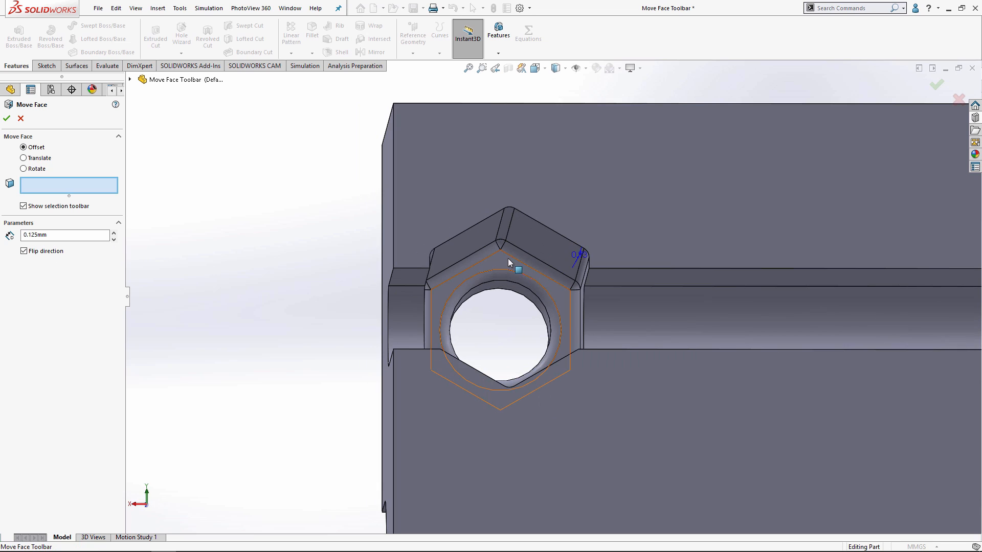
click(532, 250)
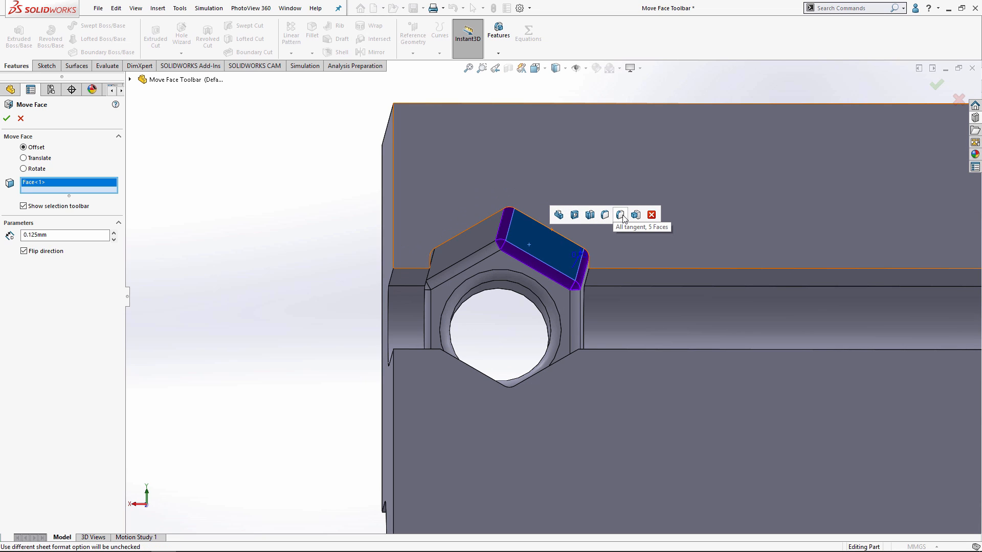
click(620, 215)
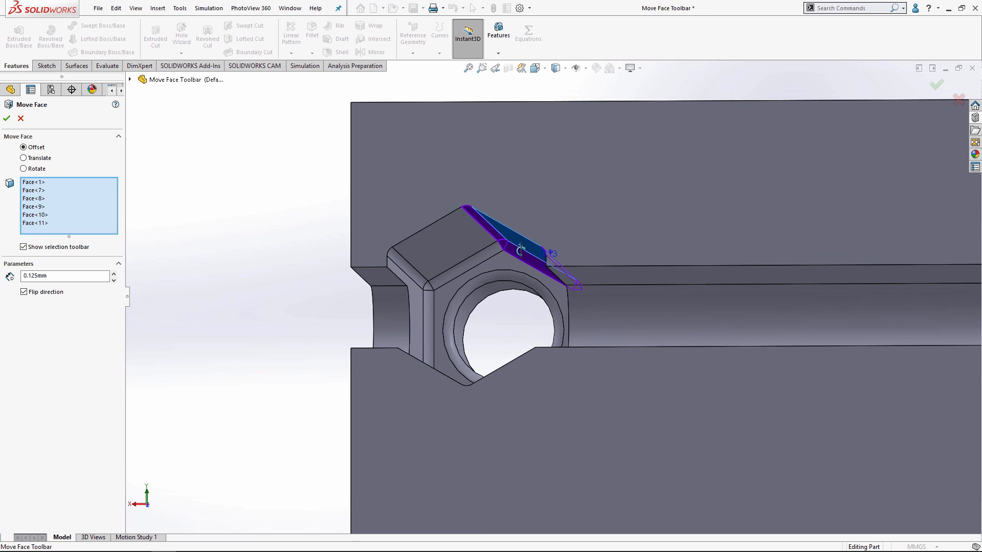
click(446, 235)
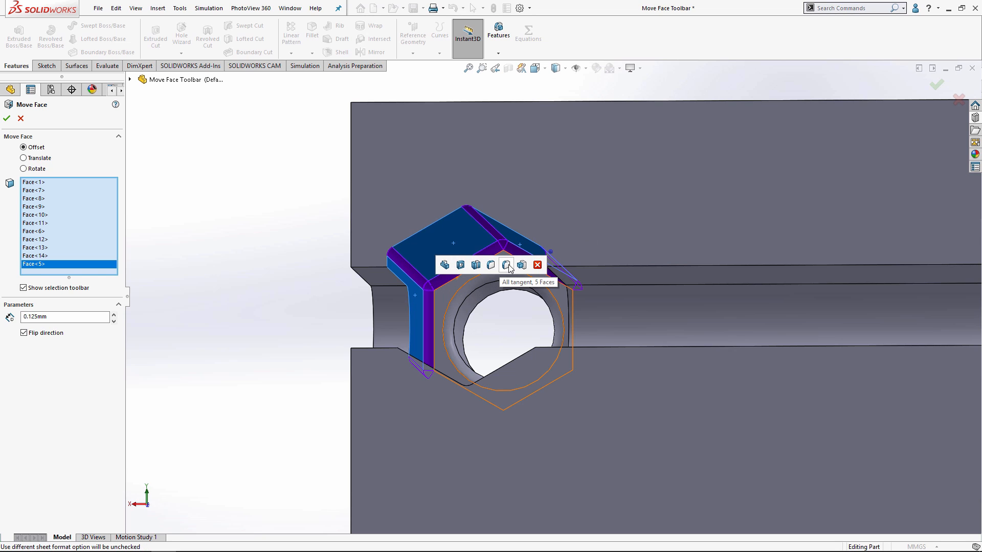
click(506, 264)
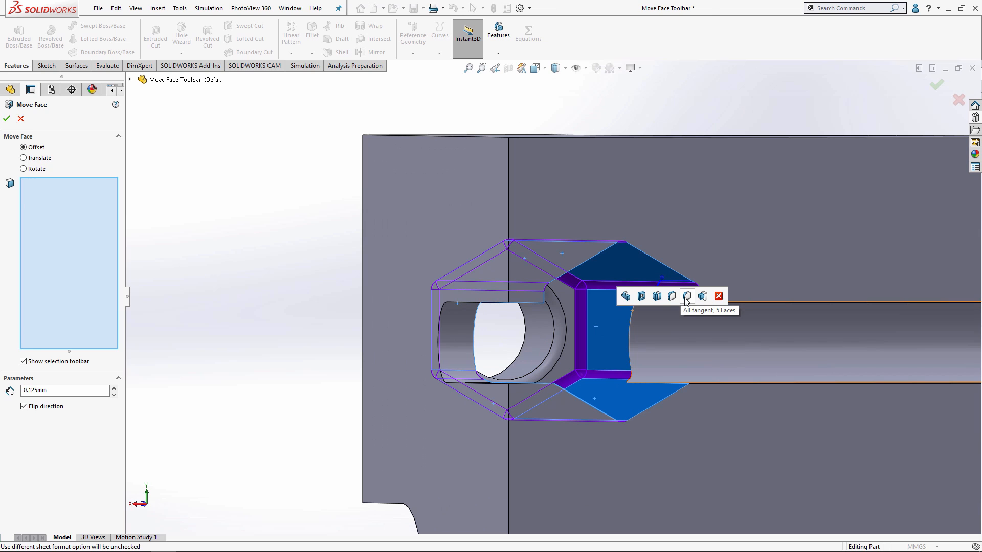
click(686, 295)
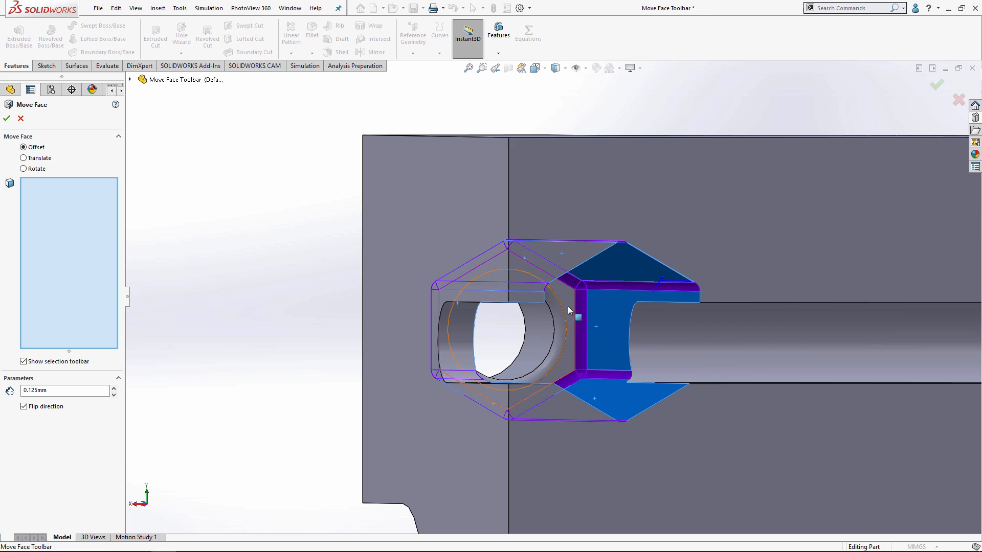
click(568, 310)
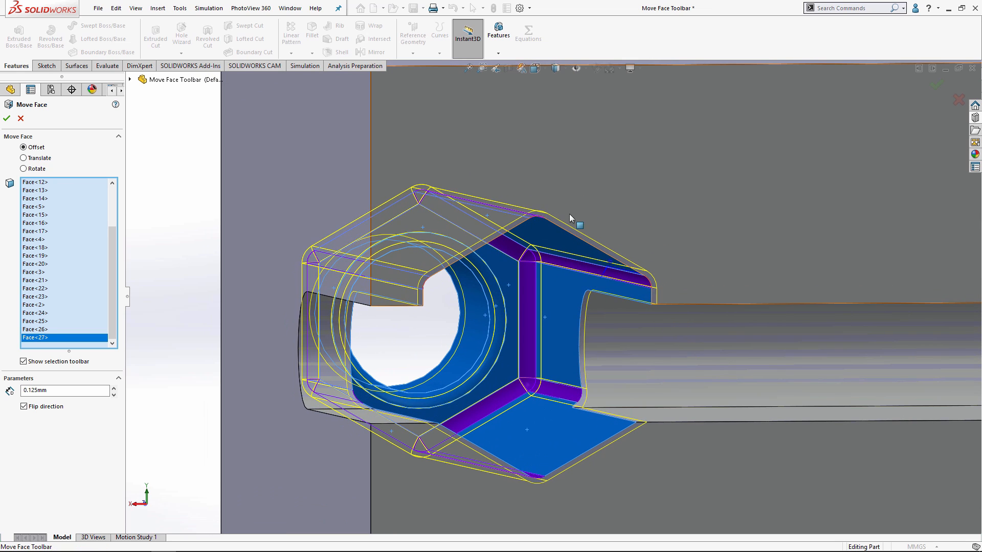
mouse_move(761, 392)
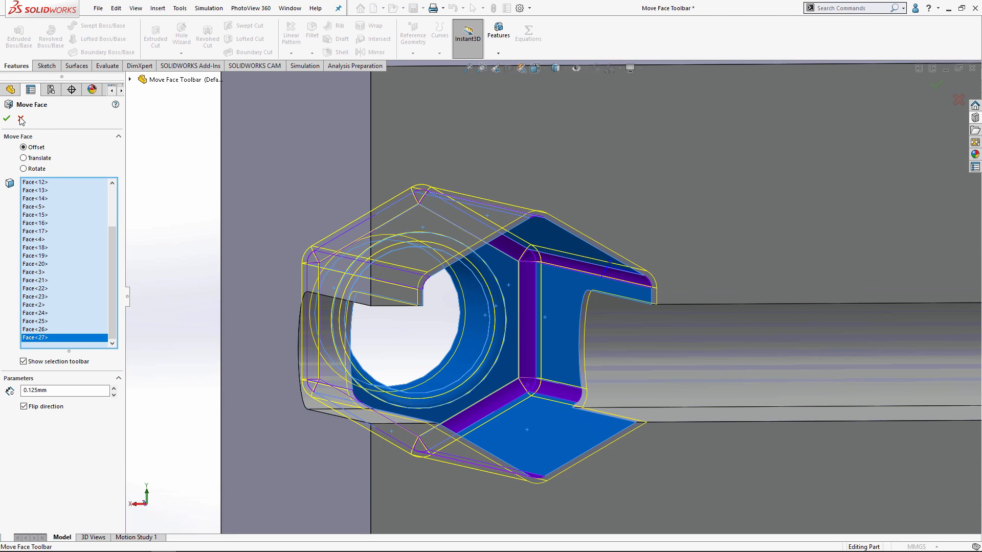
click(6, 120)
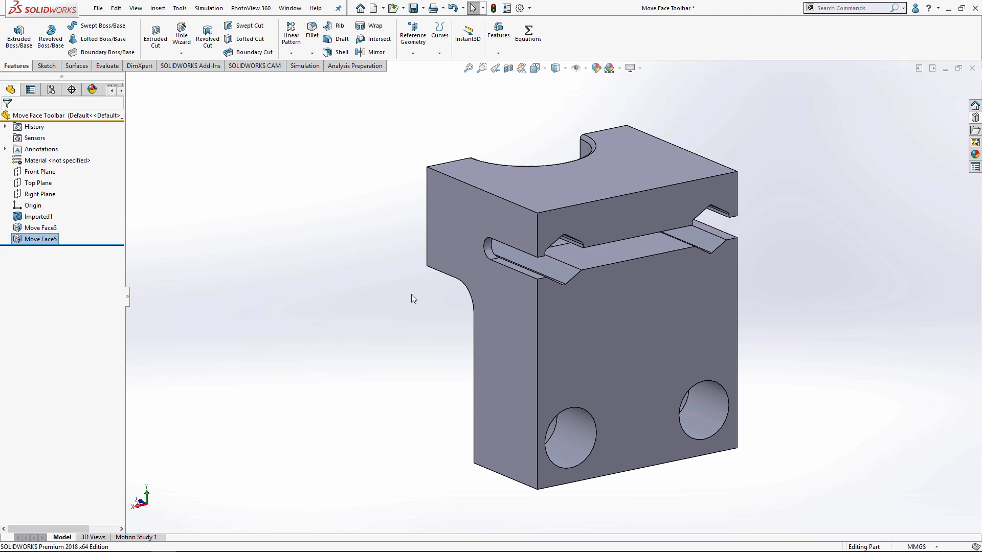
mouse_move(385, 307)
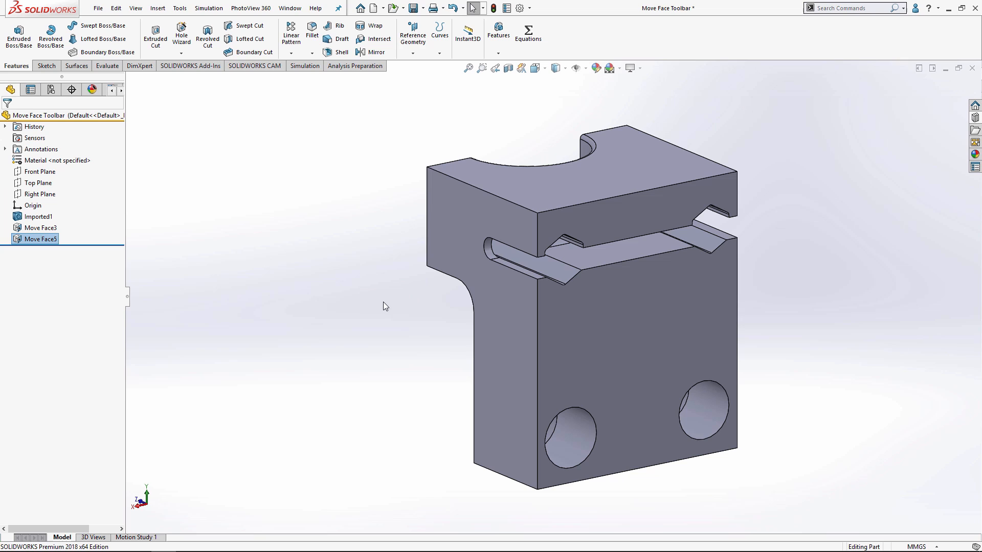
mouse_move(387, 316)
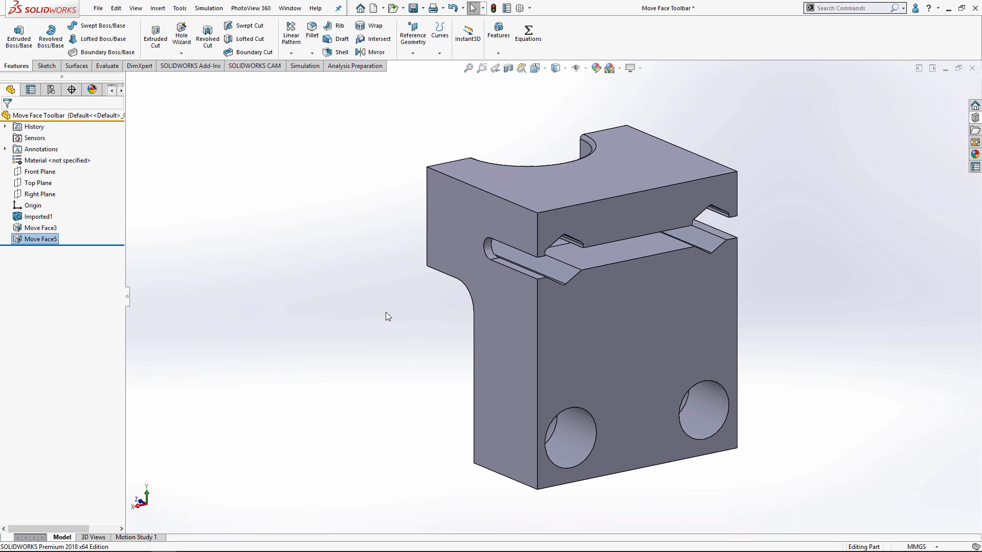
mouse_move(267, 343)
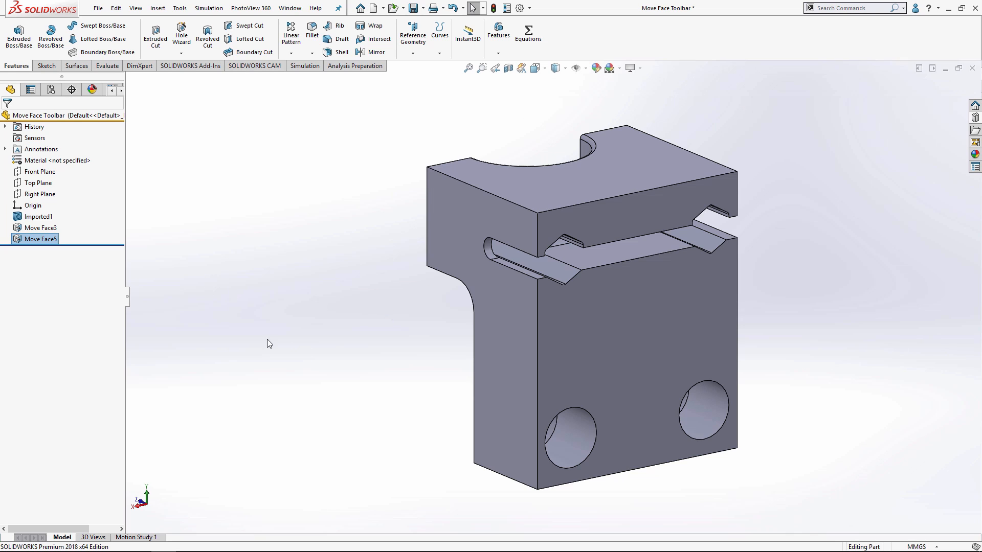
mouse_move(251, 332)
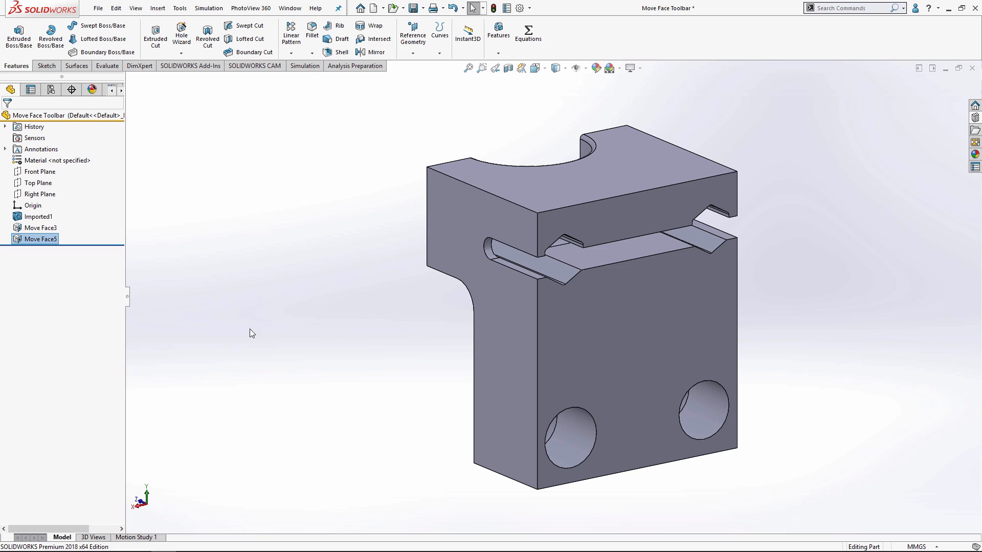
Set the slot offset distance to a new global variable 'offset', then edit the pin hole offset
click(41, 227)
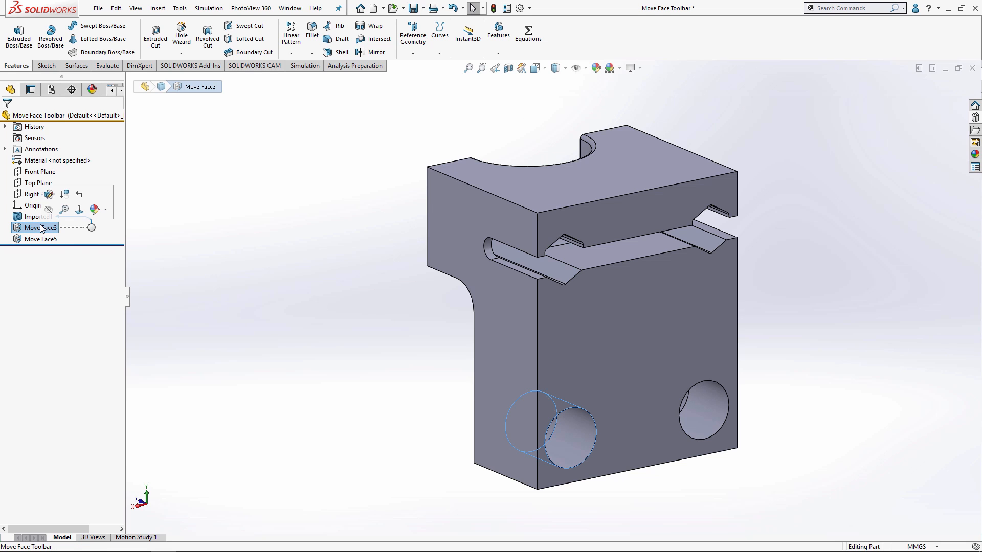
click(41, 239)
text(=1)
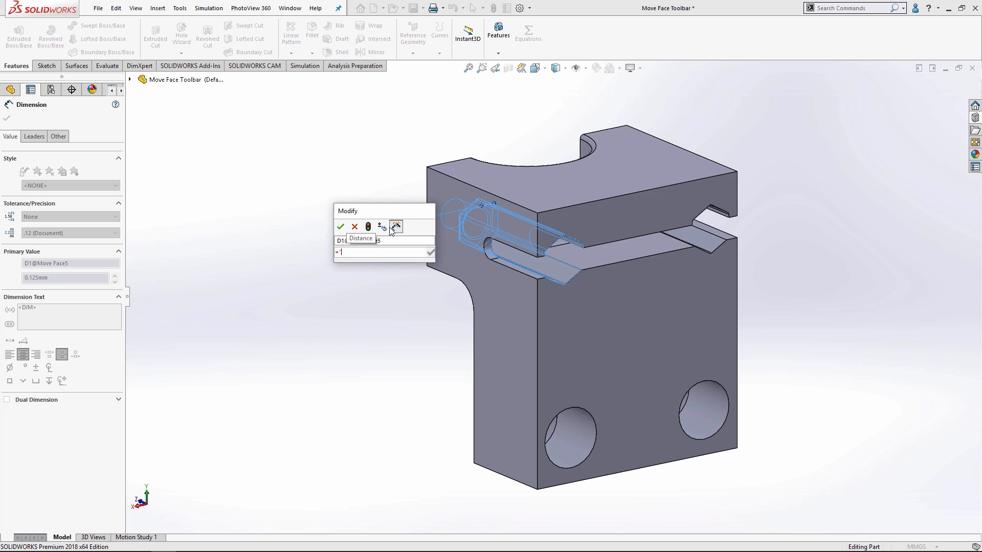
text(offset)
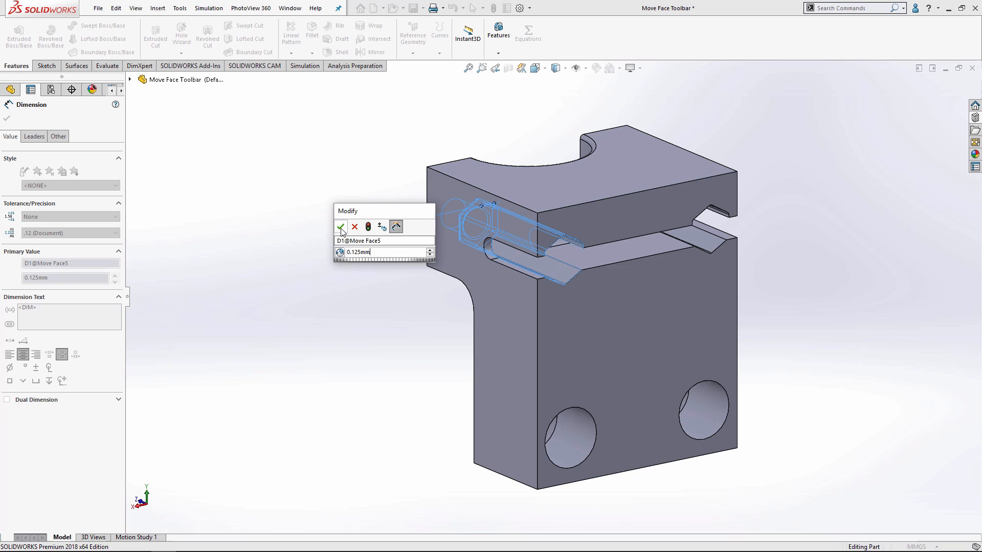
click(341, 227)
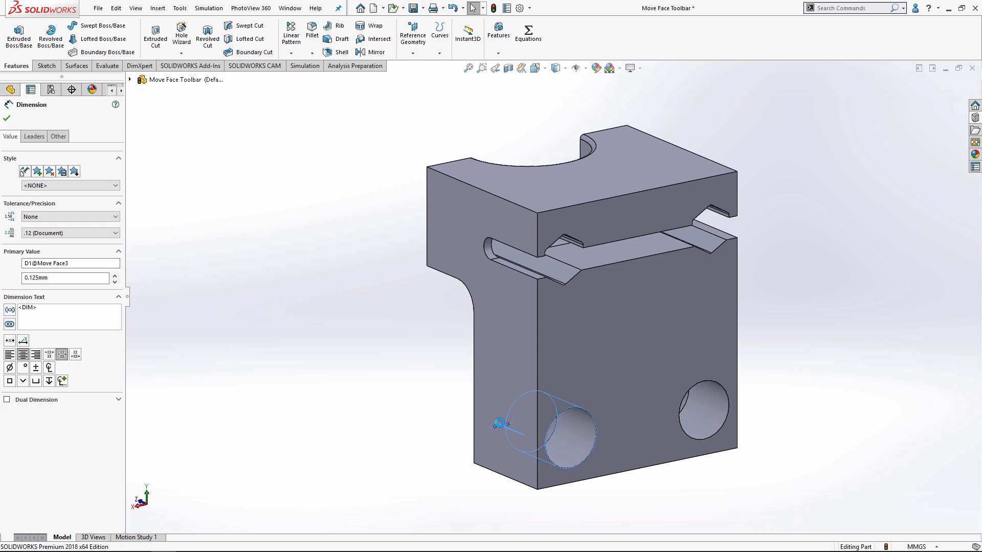
double_click(501, 425)
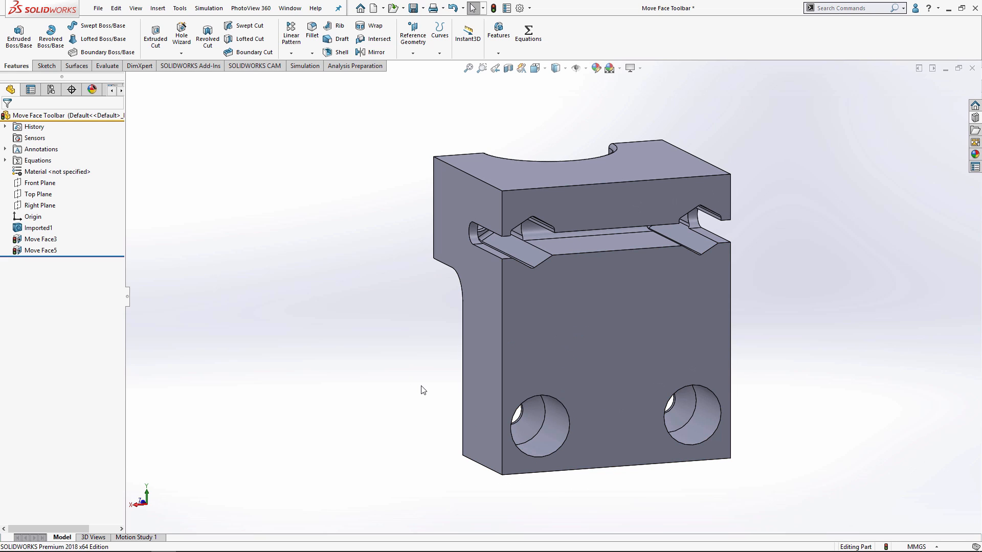
mouse_move(433, 266)
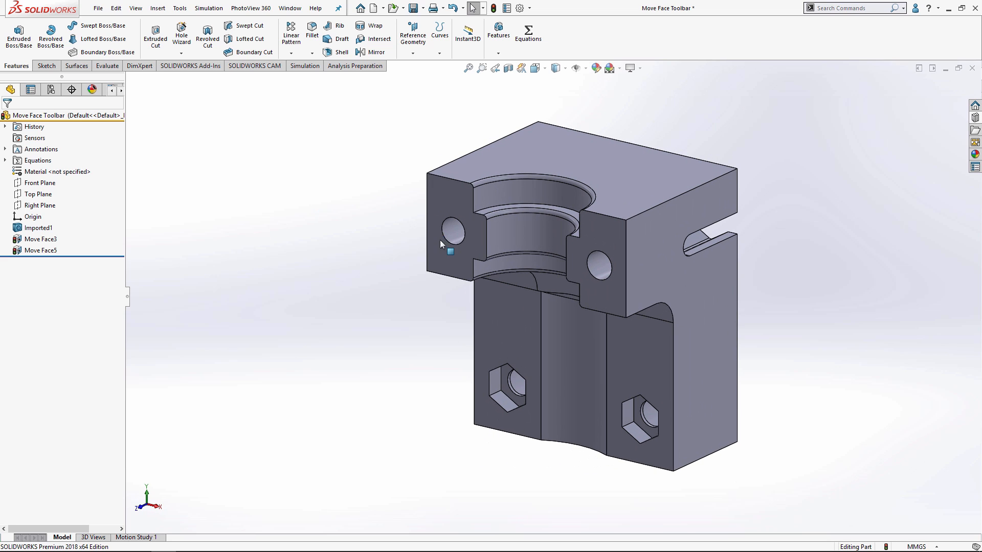
mouse_move(255, 268)
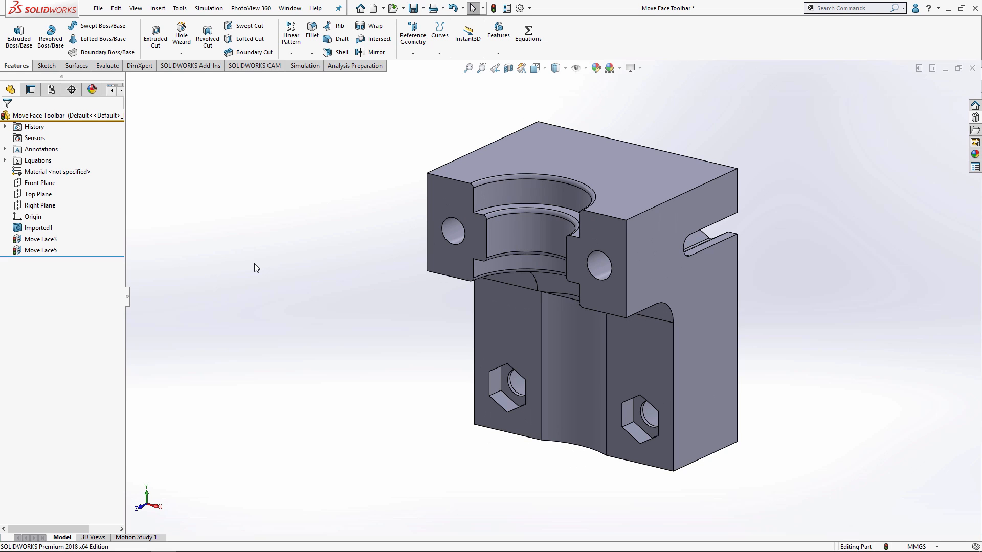
mouse_move(259, 262)
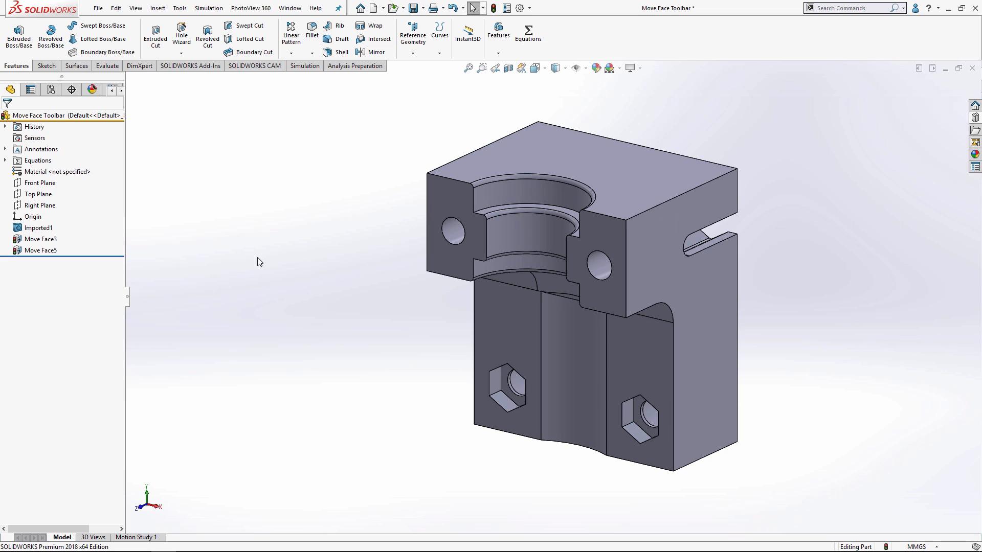